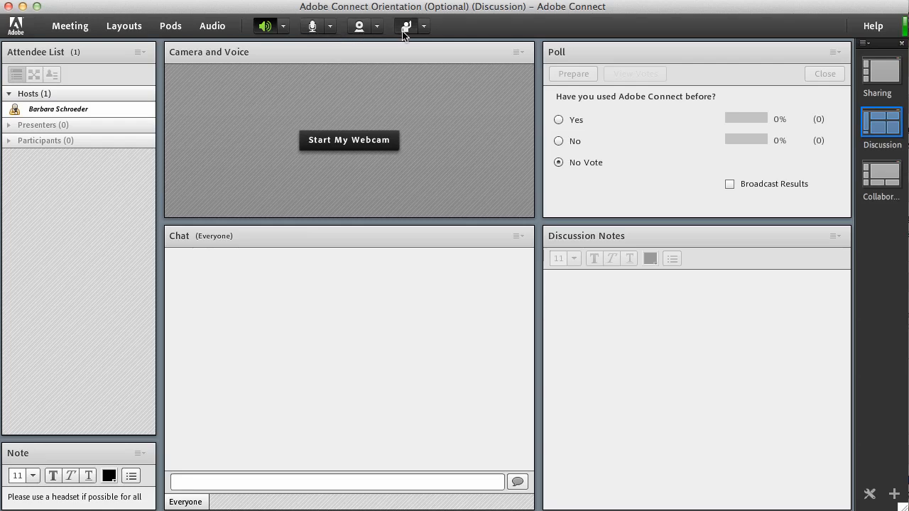
{"action": "mouse_move", "coordinate": [265, 26]}
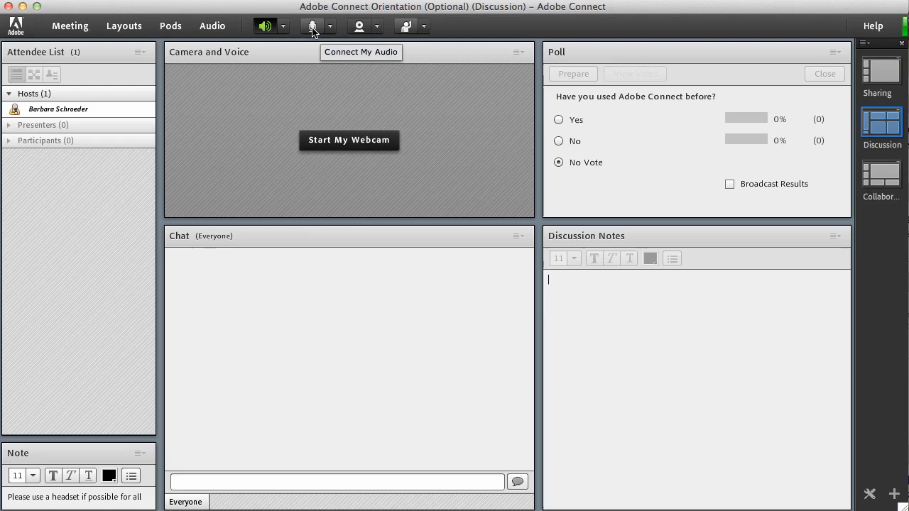
{"action": "mouse_move", "coordinate": [359, 27]}
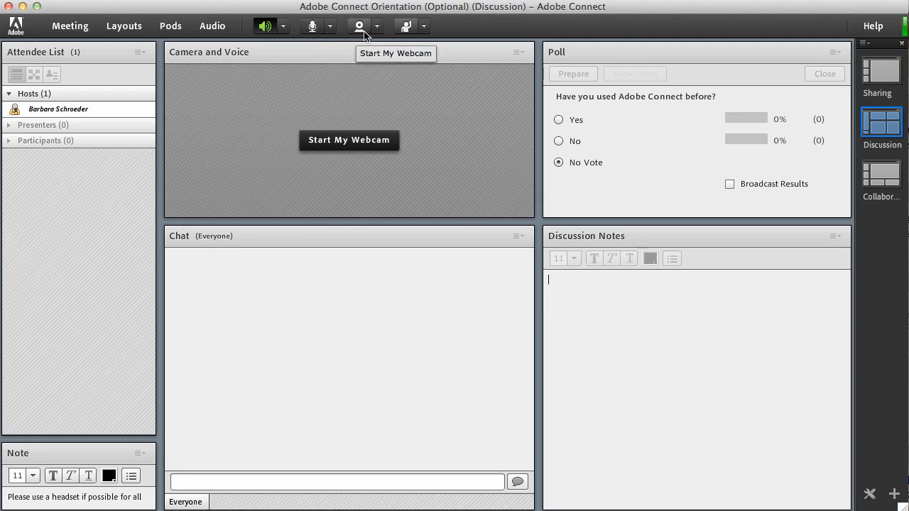
{"action": "mouse_move", "coordinate": [313, 27]}
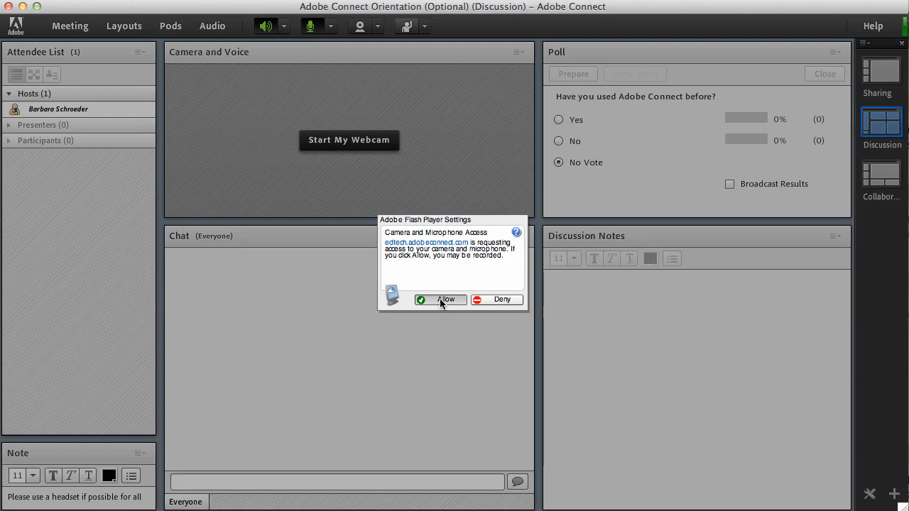
Allow the meeting camera and microphone access, then disconnect the microphone.
{"action": "left_click", "coordinate": [440, 299]}
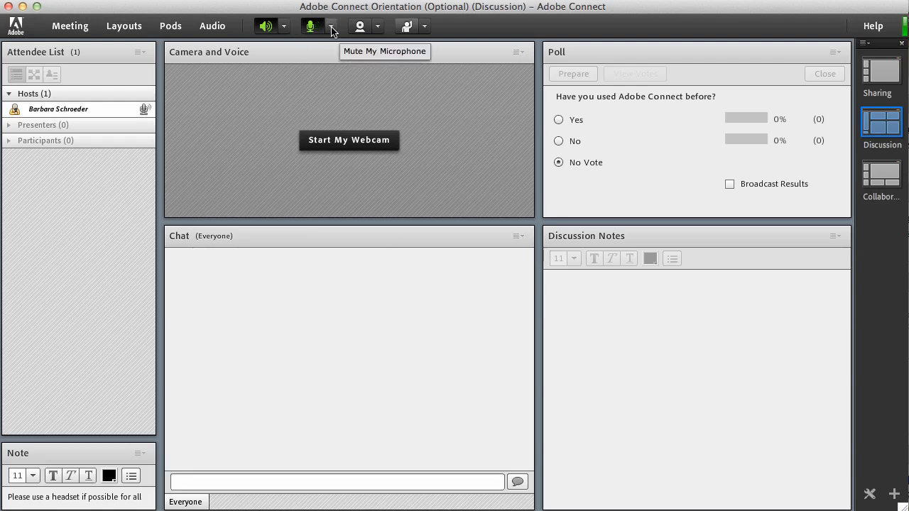
{"action": "left_click", "coordinate": [331, 26]}
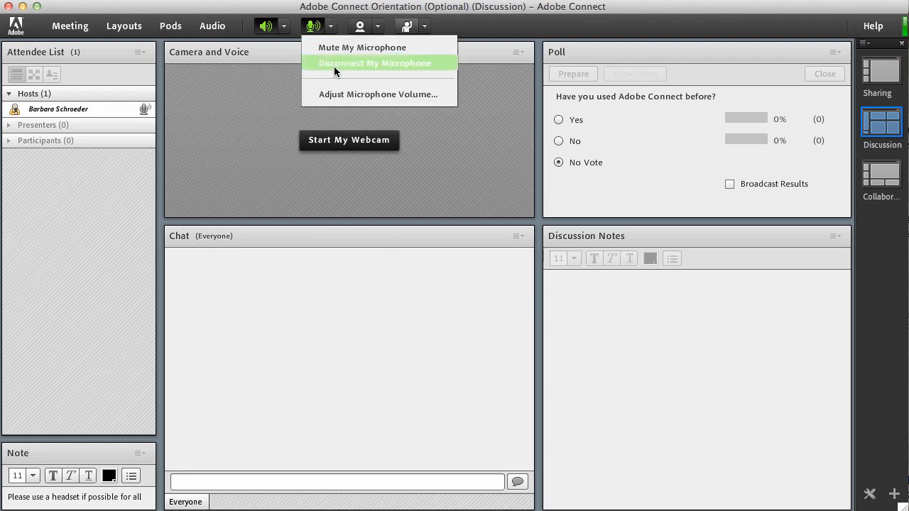
{"action": "left_click", "coordinate": [375, 64]}
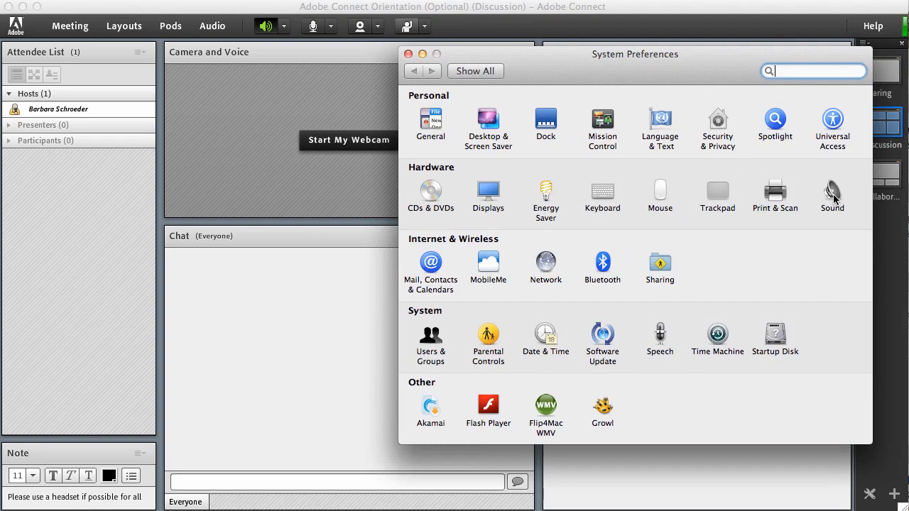
Review Sound output and input devices, keeping Plantronics Wireless Audio as input, then close System Preferences.
{"action": "left_click", "coordinate": [832, 194]}
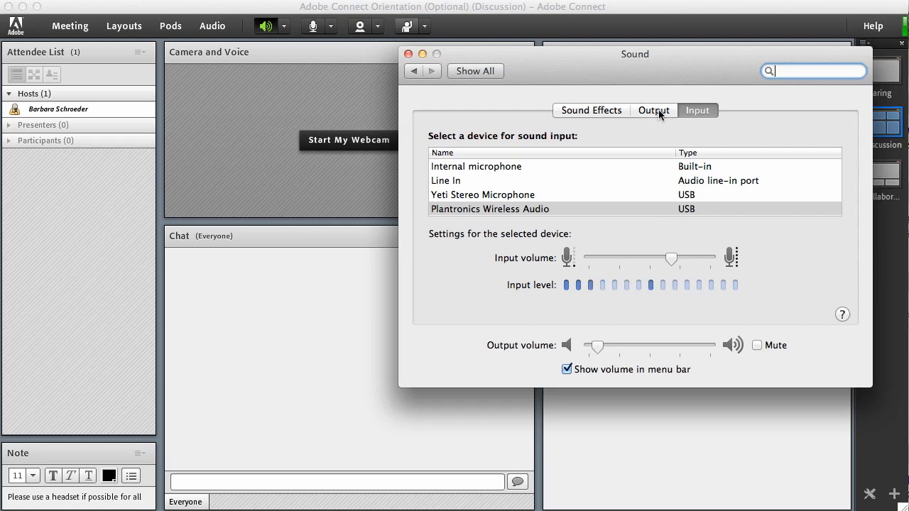
{"action": "left_click", "coordinate": [653, 111]}
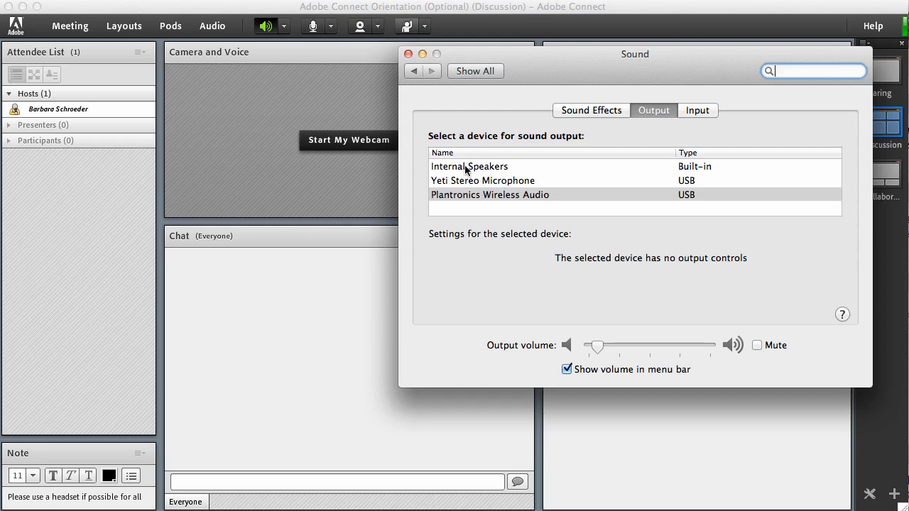
{"action": "left_click", "coordinate": [698, 110]}
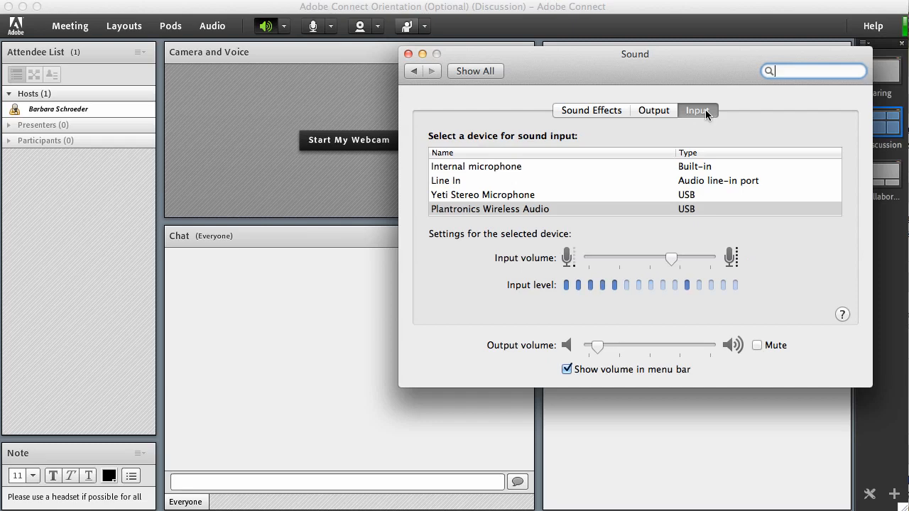
{"action": "mouse_move", "coordinate": [539, 188]}
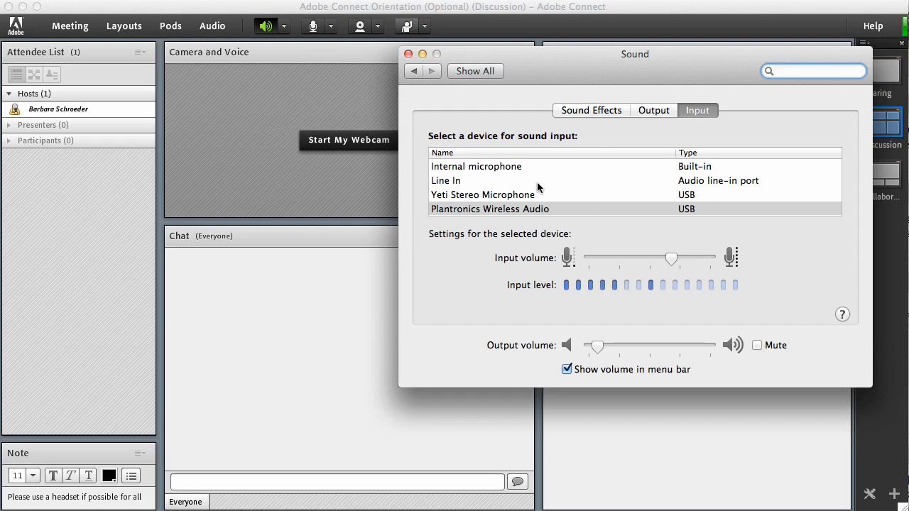
{"action": "left_click", "coordinate": [813, 71]}
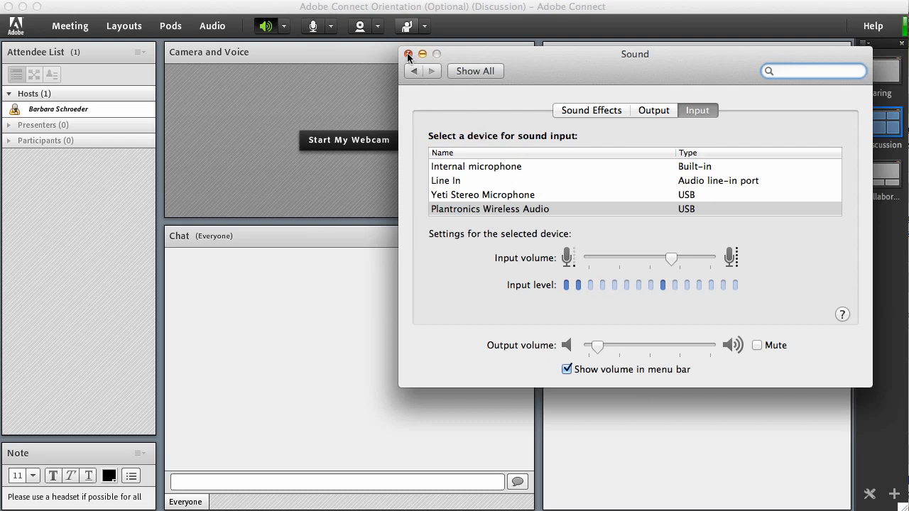
{"action": "left_click", "coordinate": [408, 54]}
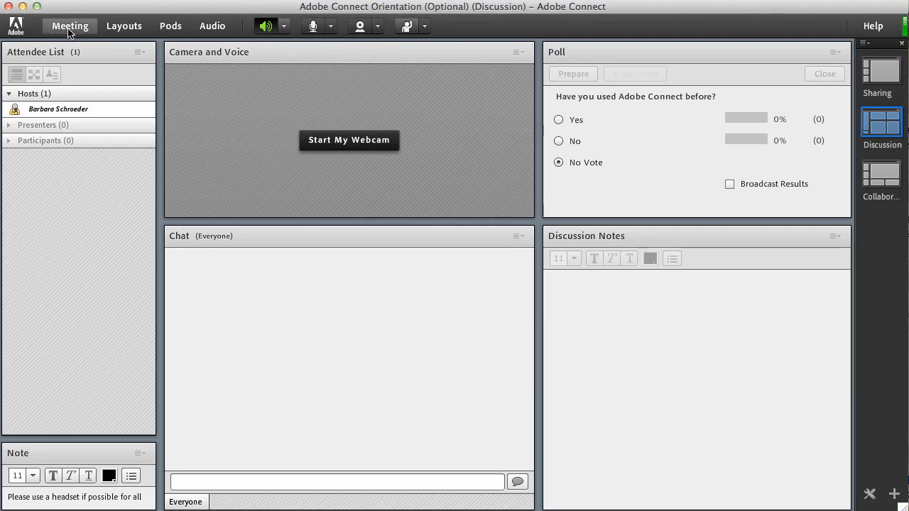
Run the Audio Setup Wizard with Plantronics Wireless Audio as microphone, volume 74, silence level 0.
{"action": "left_click", "coordinate": [69, 26]}
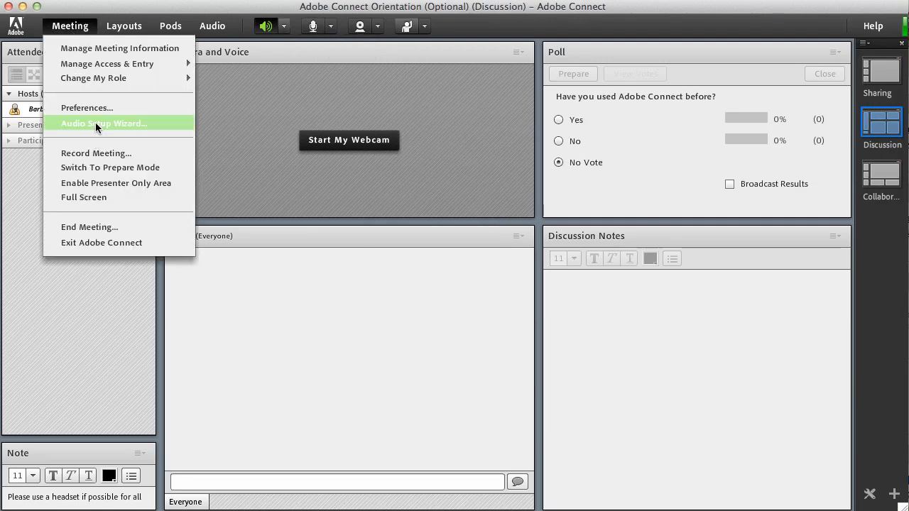
{"action": "left_click", "coordinate": [104, 123]}
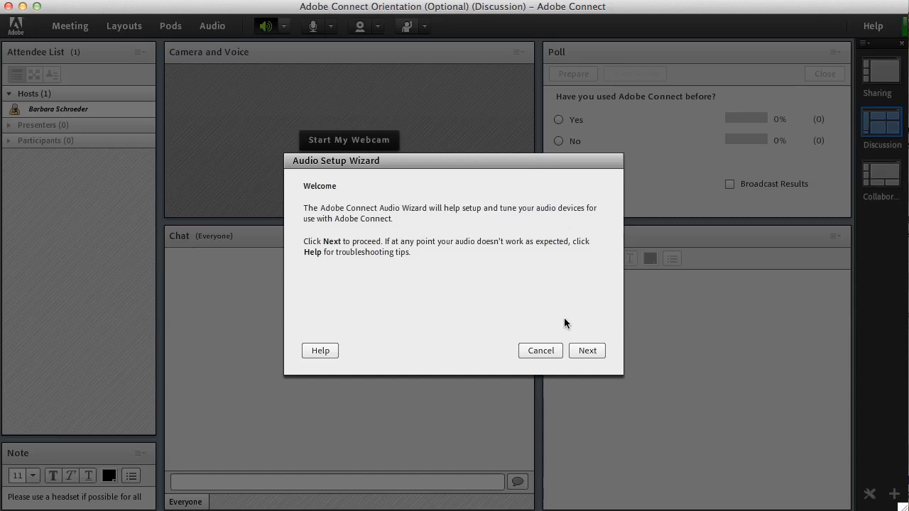
{"action": "left_click", "coordinate": [586, 350]}
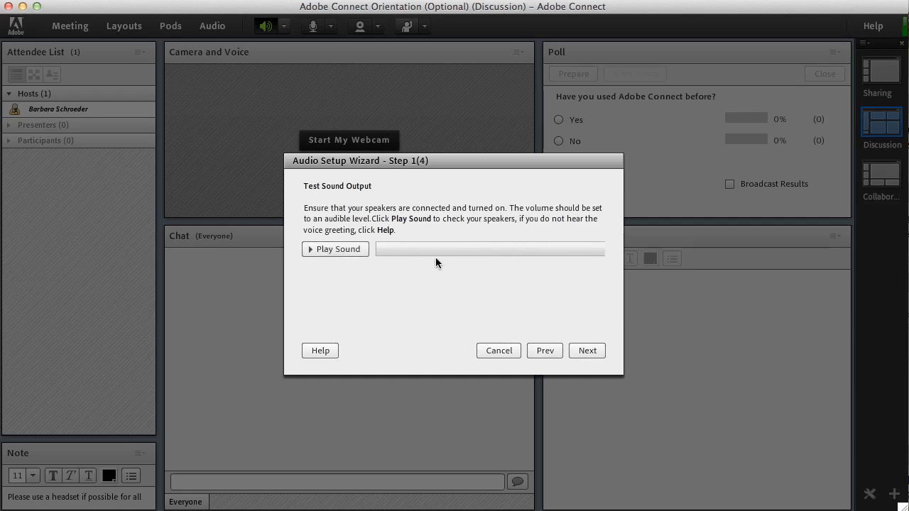
{"action": "left_click", "coordinate": [587, 350]}
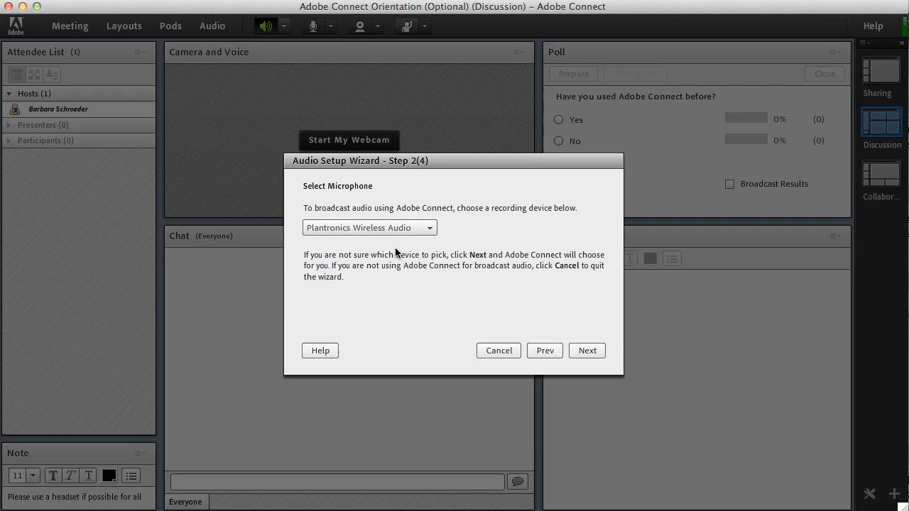
{"action": "left_click", "coordinate": [430, 227]}
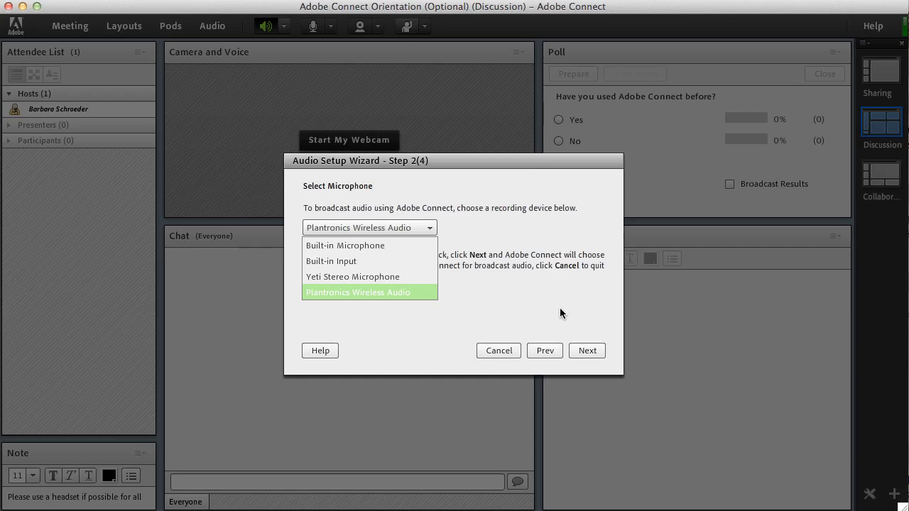
{"action": "left_click", "coordinate": [358, 292]}
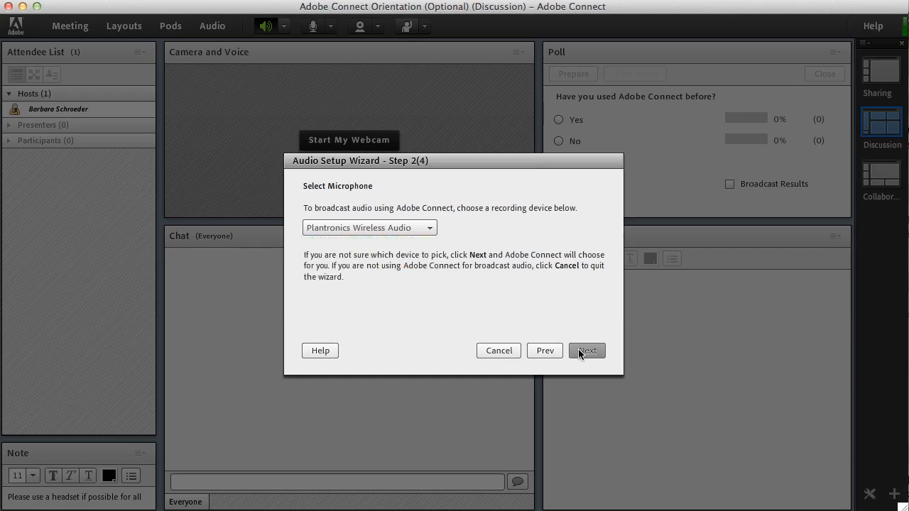
{"action": "left_click", "coordinate": [587, 350]}
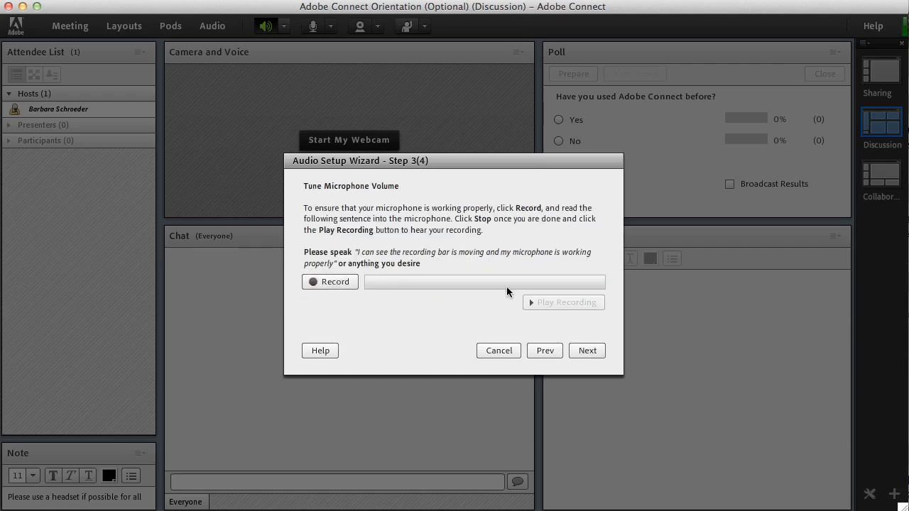
{"action": "left_click", "coordinate": [587, 351]}
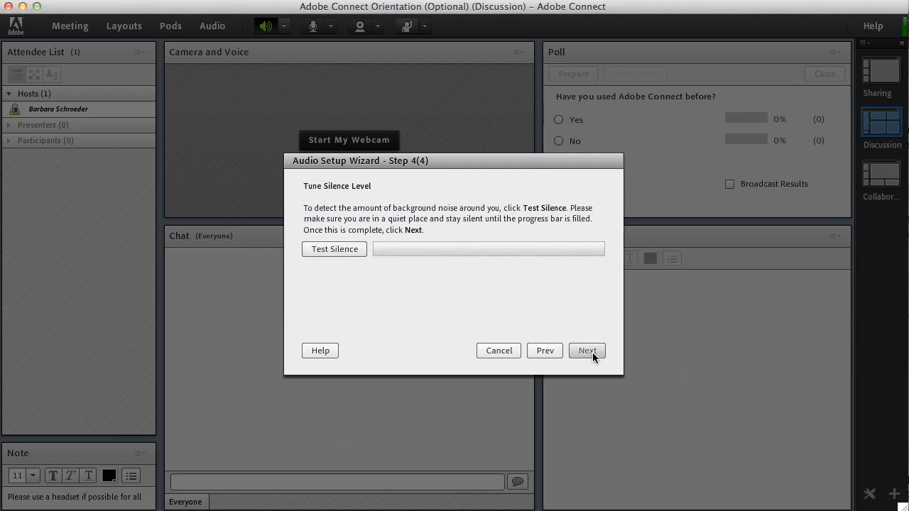
{"action": "left_click", "coordinate": [587, 350]}
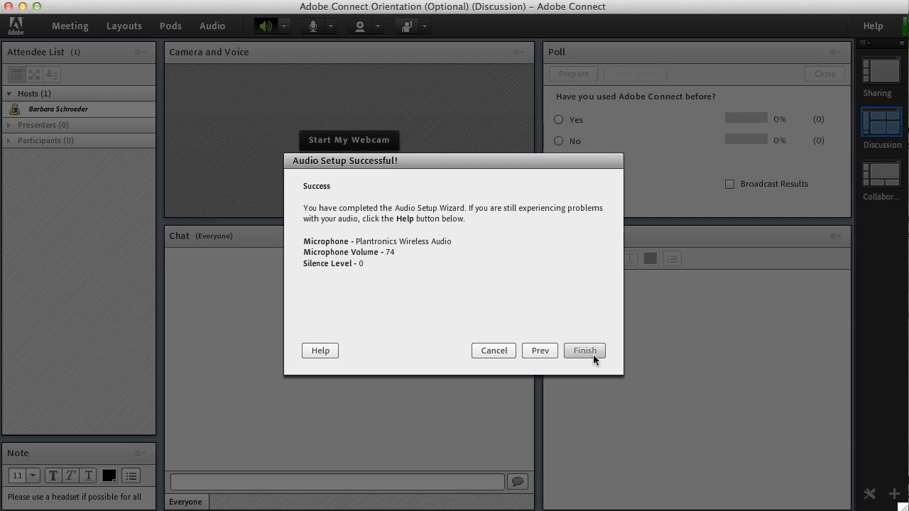
{"action": "left_click", "coordinate": [584, 351]}
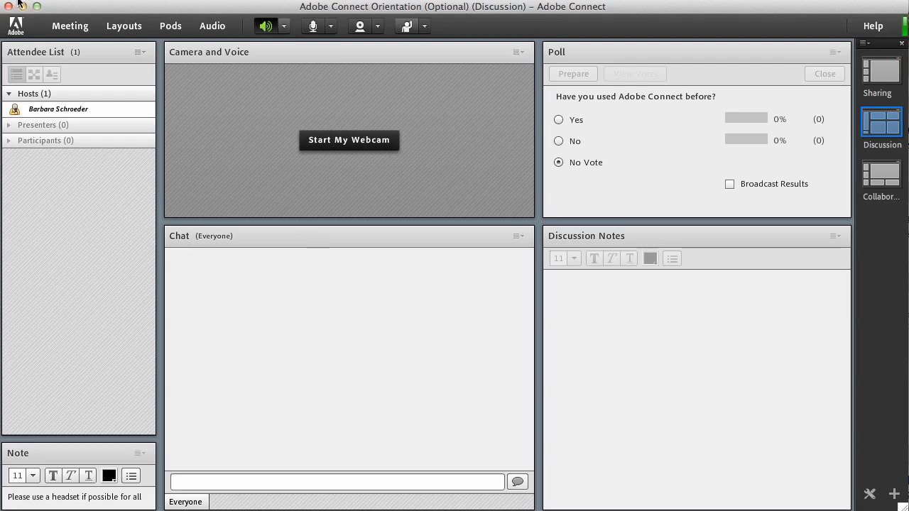
Review Audio and Video preferences, leaving video quality at standard, and close Preferences.
{"action": "left_click", "coordinate": [69, 27]}
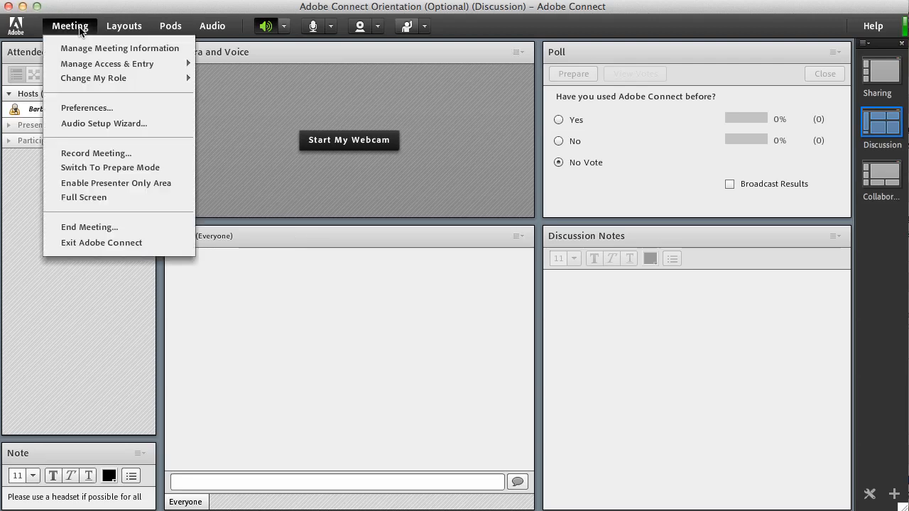
{"action": "mouse_move", "coordinate": [115, 182]}
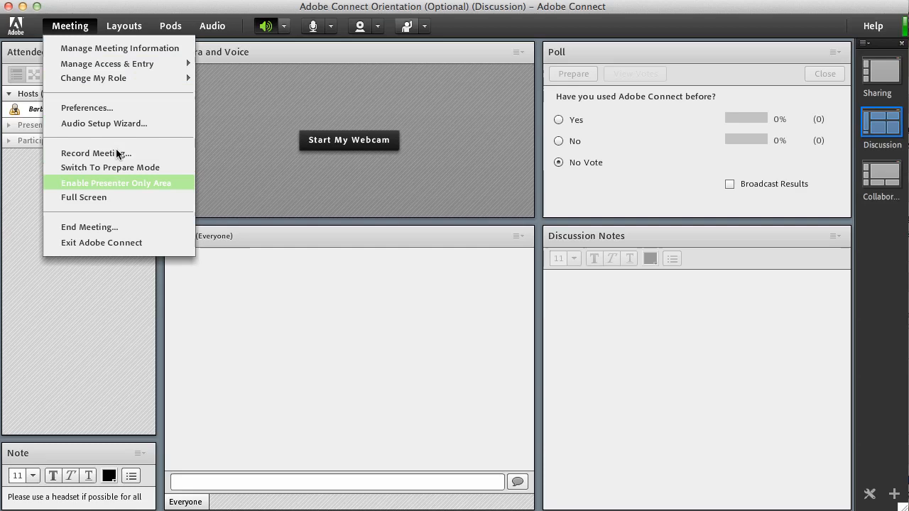
{"action": "mouse_move", "coordinate": [99, 108]}
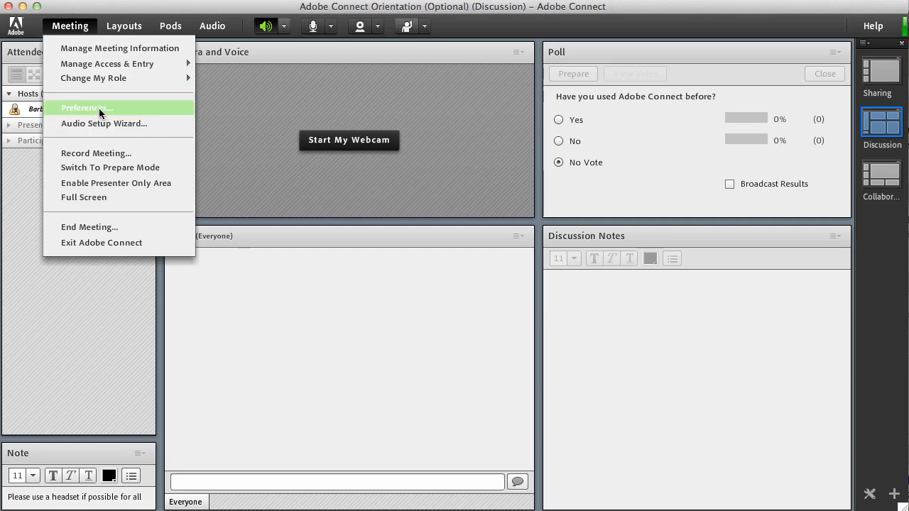
{"action": "mouse_move", "coordinate": [102, 112]}
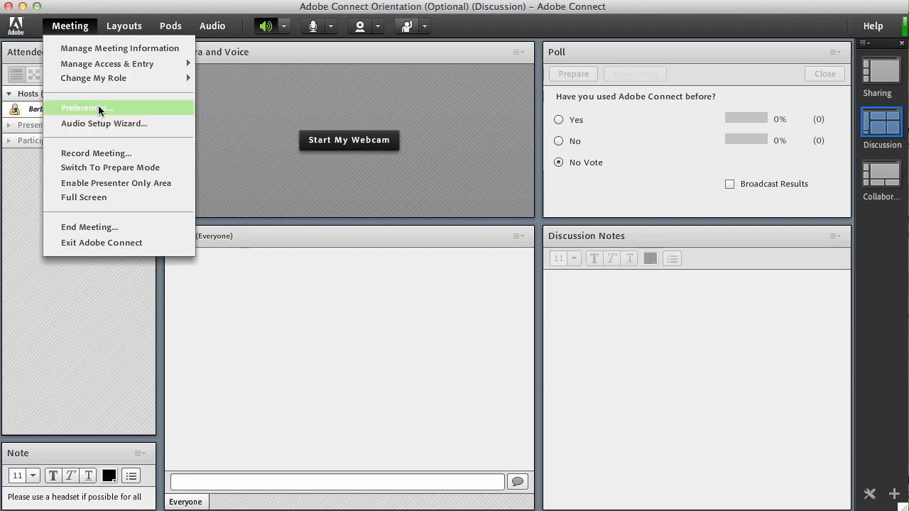
{"action": "left_click", "coordinate": [87, 108]}
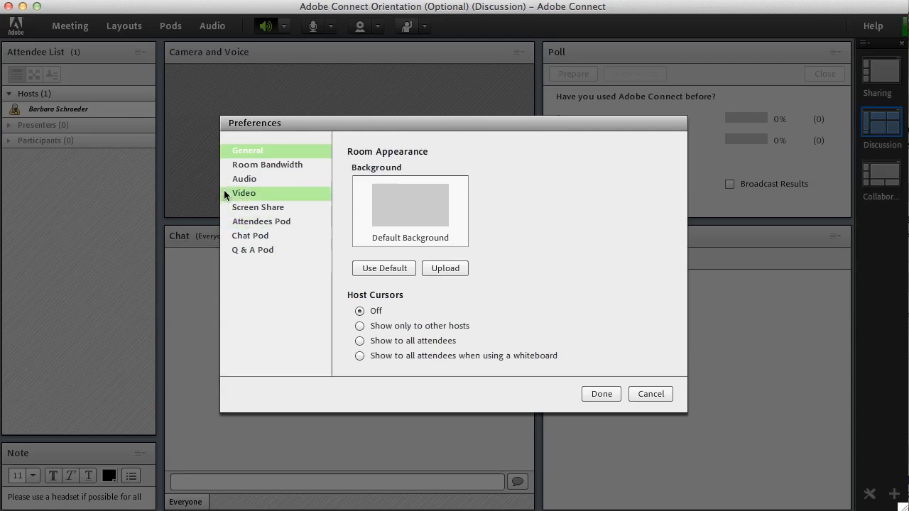
{"action": "mouse_move", "coordinate": [265, 192]}
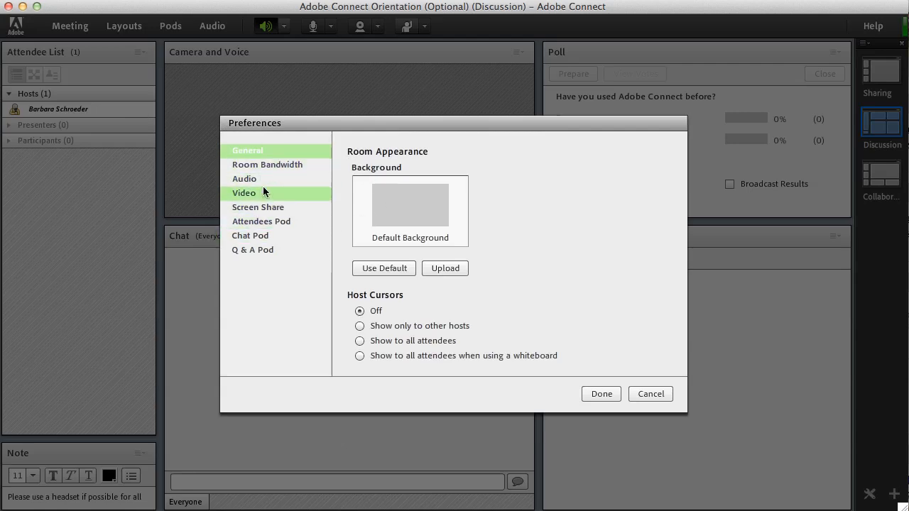
{"action": "left_click", "coordinate": [244, 178]}
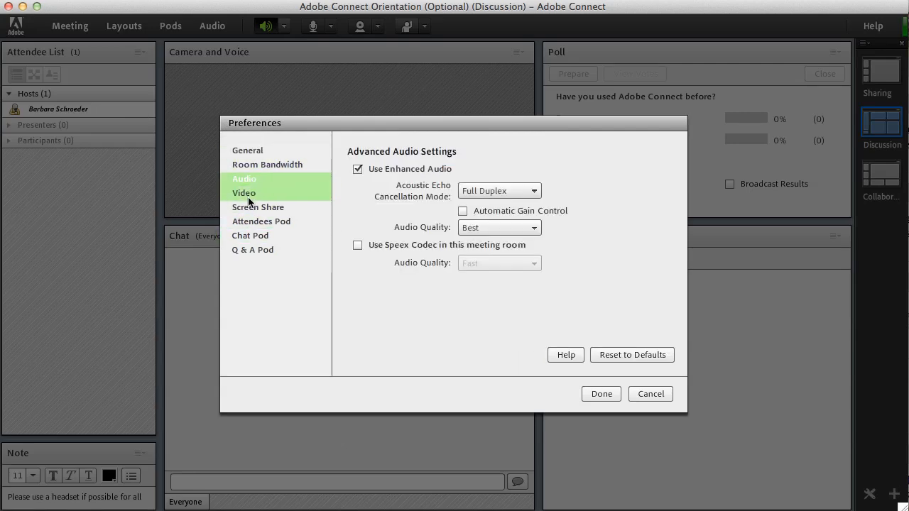
{"action": "left_click", "coordinate": [244, 193]}
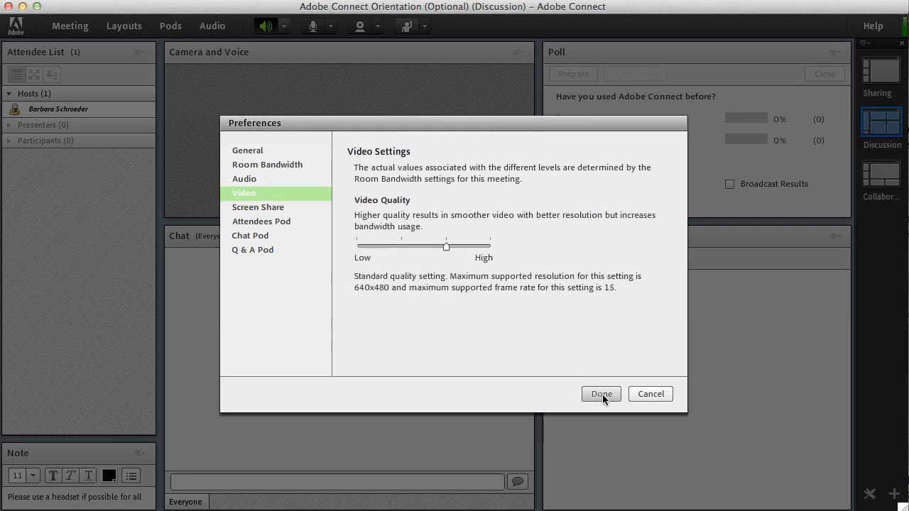
{"action": "left_click", "coordinate": [601, 394]}
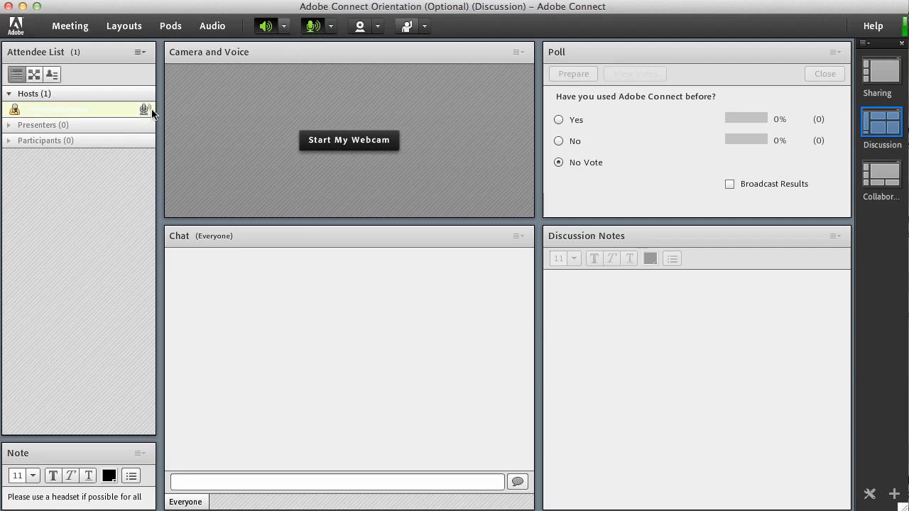
Preview the webcam and start sharing its video in the Camera and Voice pod.
{"action": "left_click", "coordinate": [145, 108]}
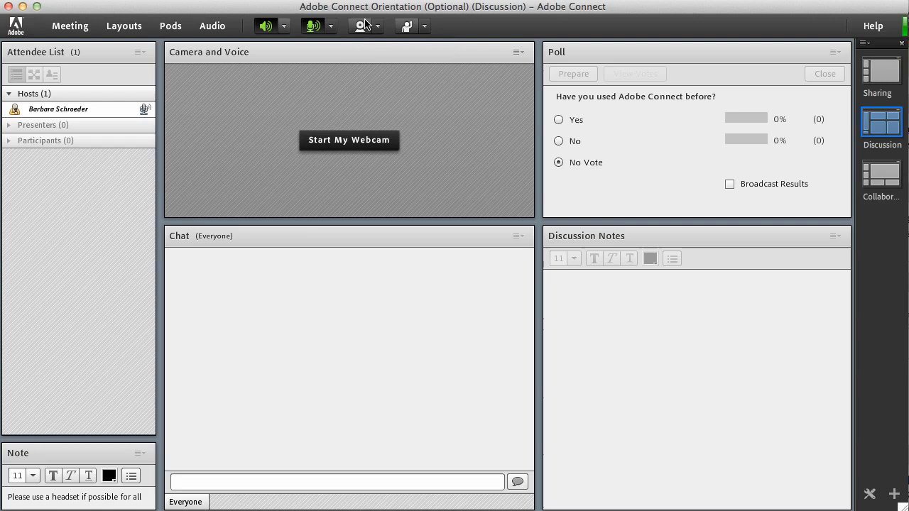
{"action": "left_click", "coordinate": [361, 26]}
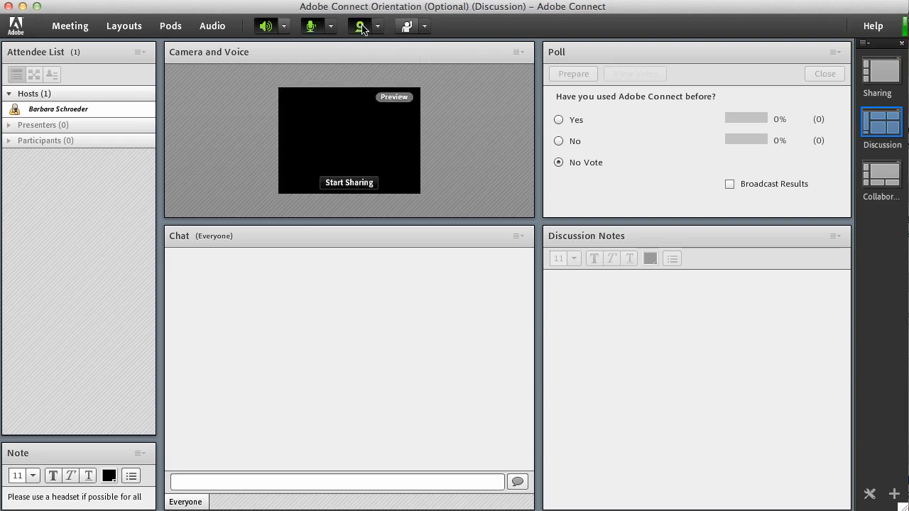
{"action": "left_click", "coordinate": [360, 26]}
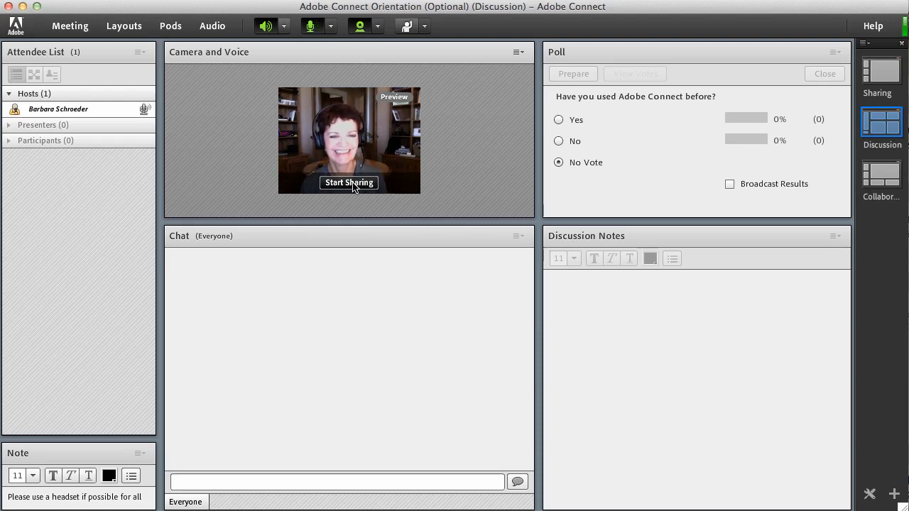
{"action": "left_click", "coordinate": [349, 183]}
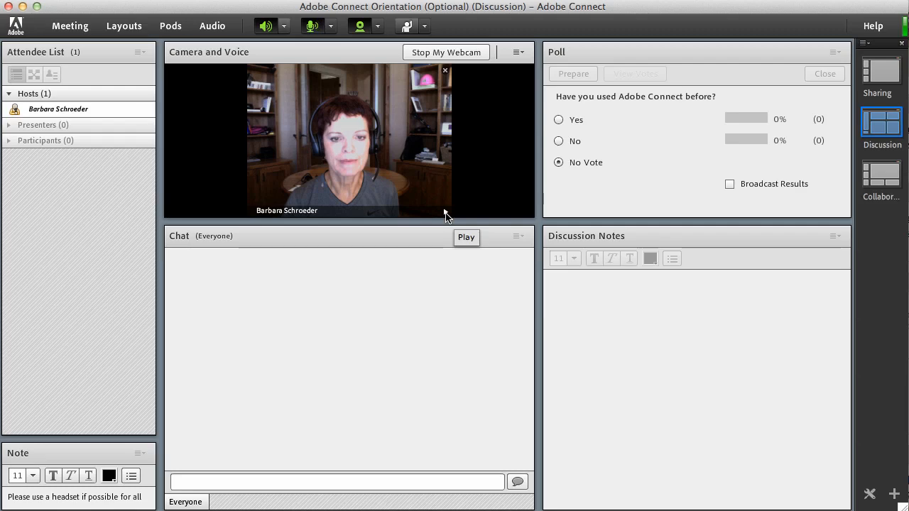
{"action": "mouse_move", "coordinate": [488, 187]}
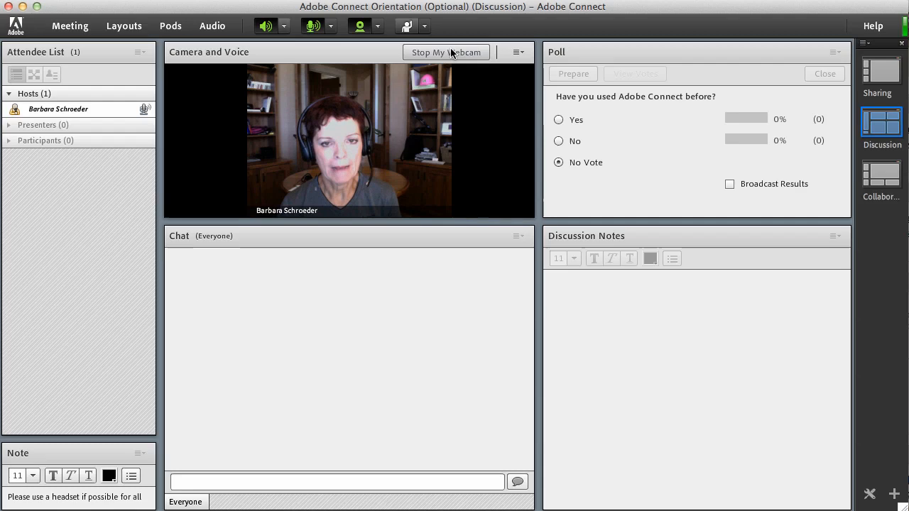
Stop the webcam broadcast and confirm USB Video Class Video as the selected camera.
{"action": "left_click", "coordinate": [446, 52]}
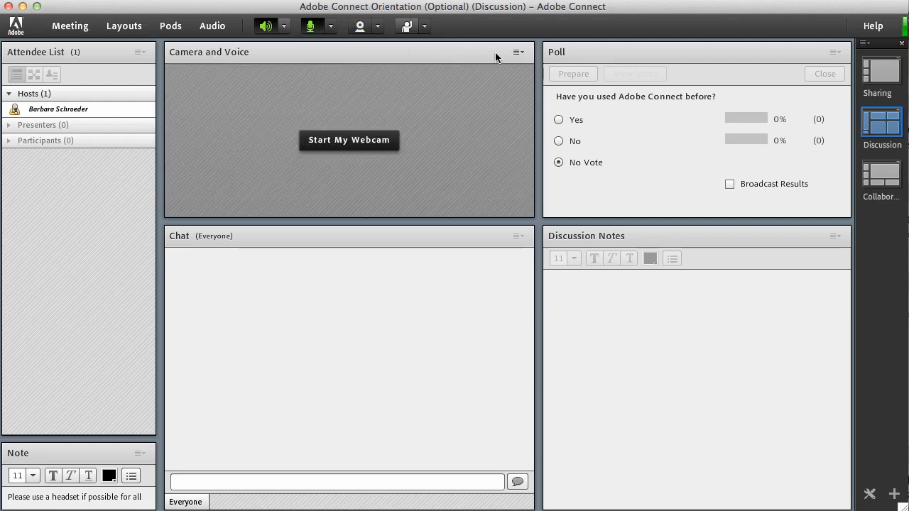
{"action": "left_click", "coordinate": [517, 52]}
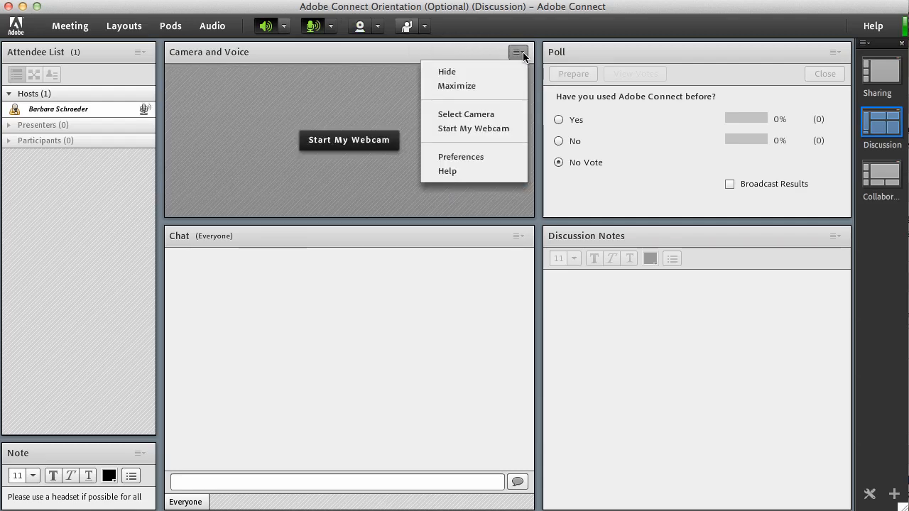
{"action": "mouse_move", "coordinate": [465, 114]}
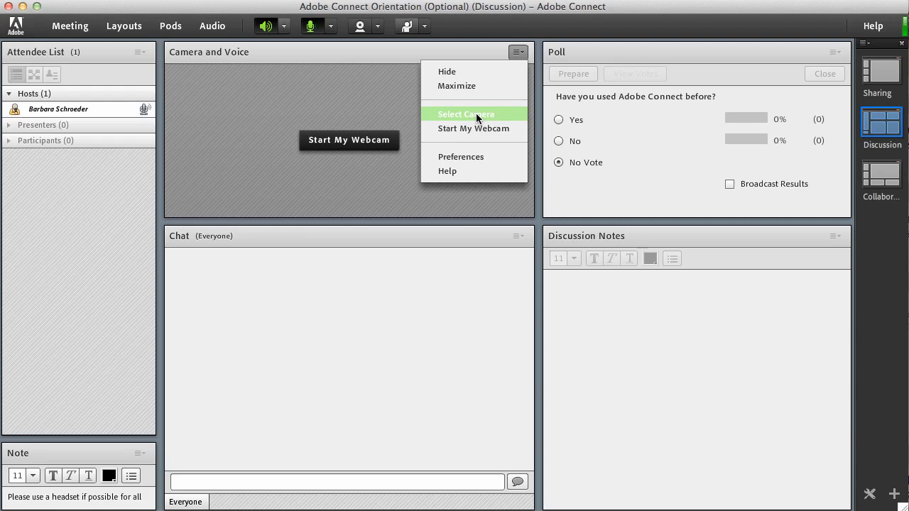
{"action": "left_click", "coordinate": [466, 114]}
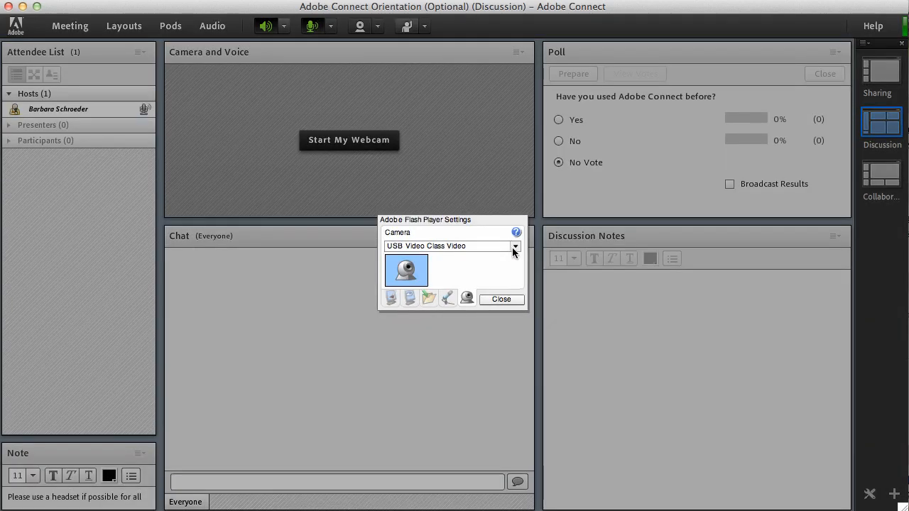
{"action": "left_click", "coordinate": [515, 246]}
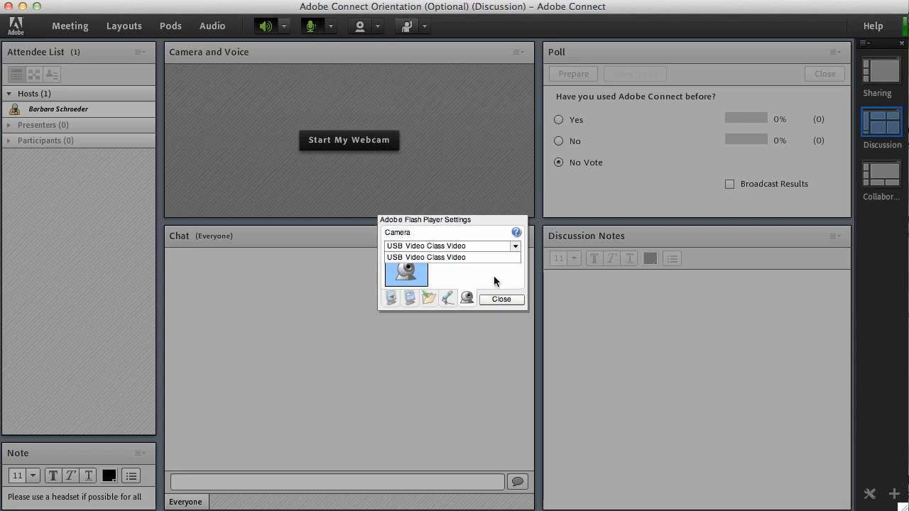
{"action": "left_click", "coordinate": [501, 299]}
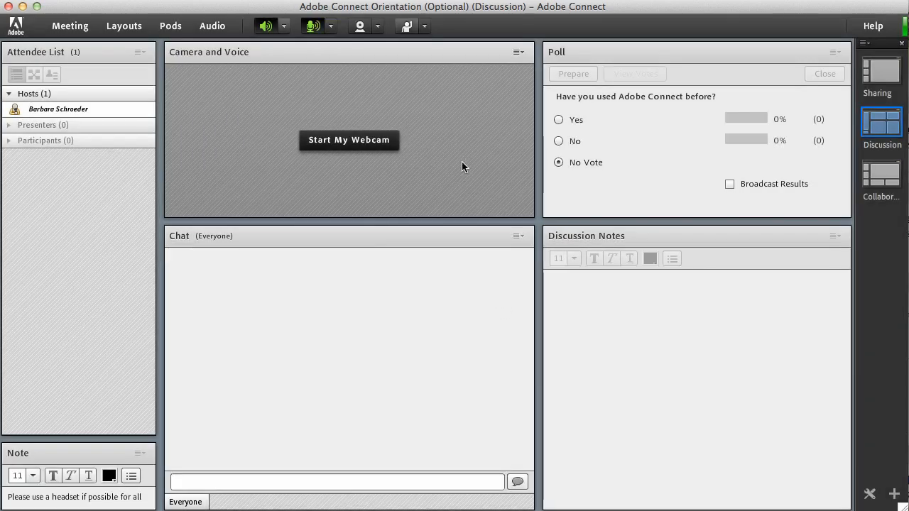
{"action": "left_click", "coordinate": [311, 25]}
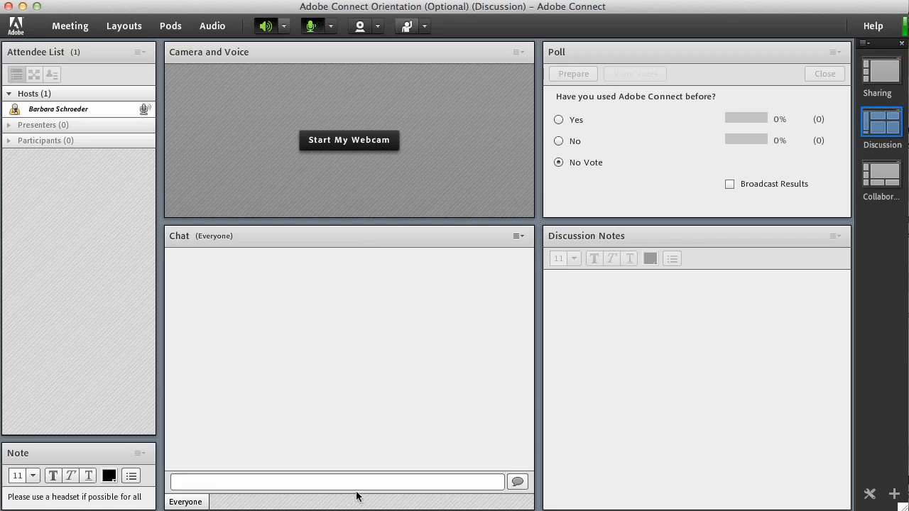
Send the chat message 'Enter text here in the chat pod.', then open the status list.
{"action": "type", "text": "En"}
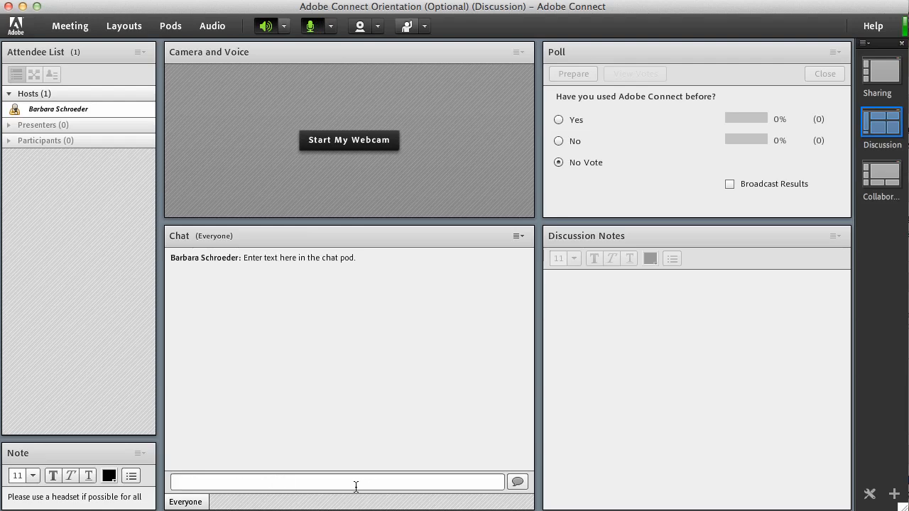
{"action": "left_click", "coordinate": [572, 292]}
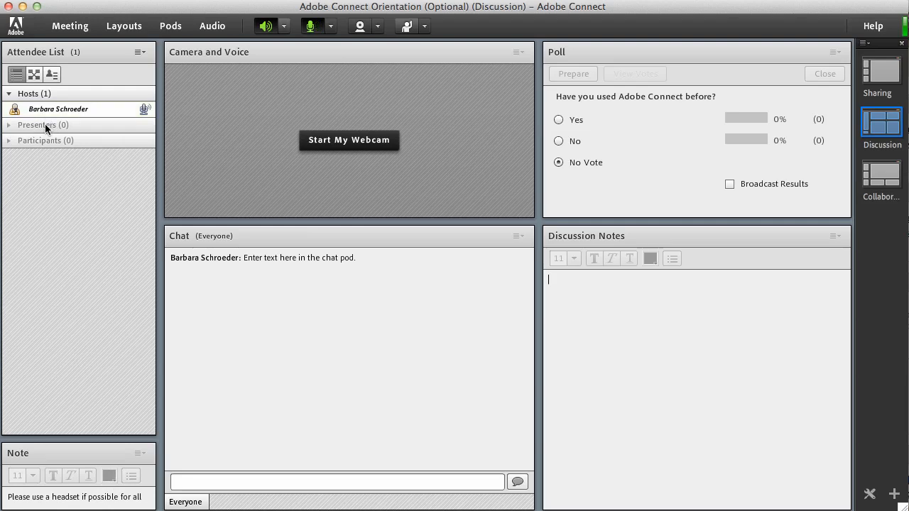
{"action": "mouse_move", "coordinate": [33, 74]}
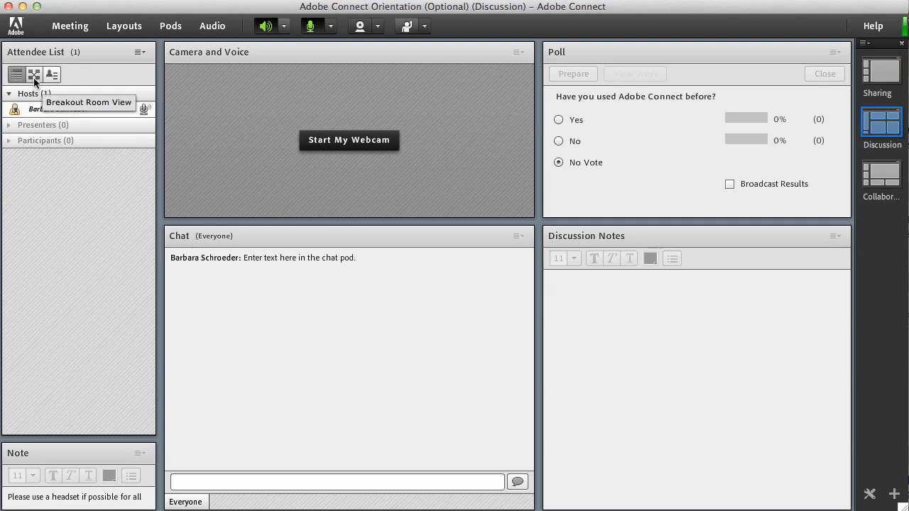
{"action": "mouse_move", "coordinate": [52, 74]}
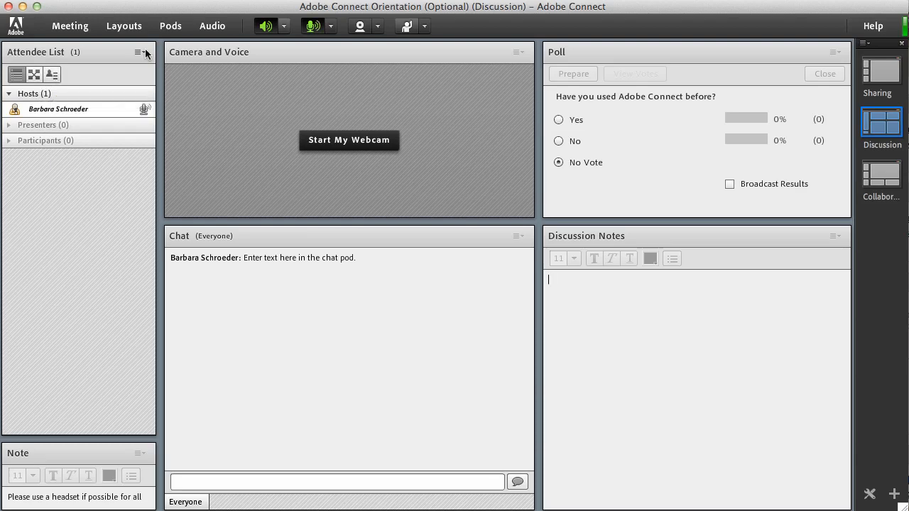
{"action": "left_click", "coordinate": [425, 26]}
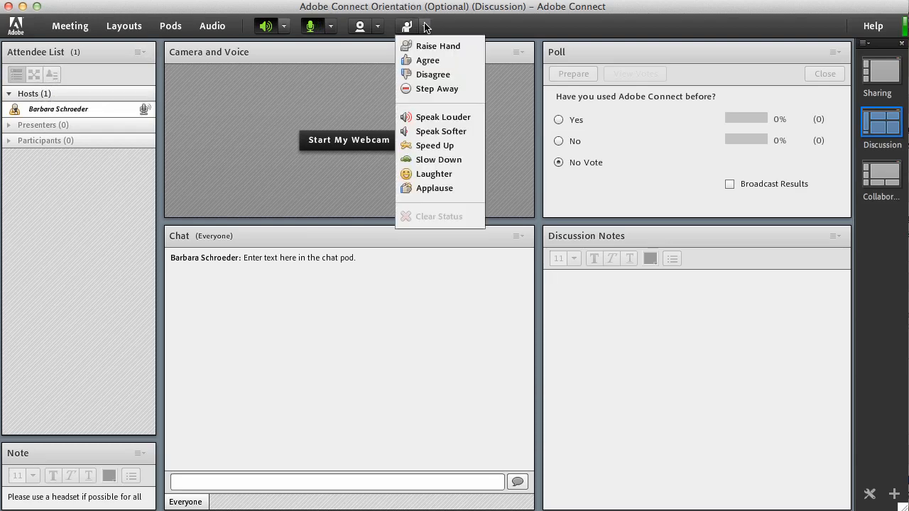
{"action": "mouse_move", "coordinate": [438, 89]}
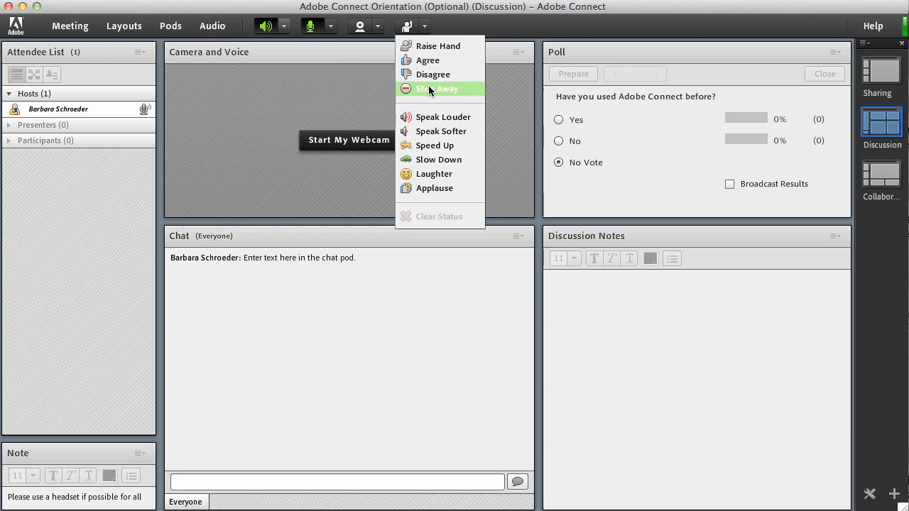
{"action": "mouse_move", "coordinate": [429, 117]}
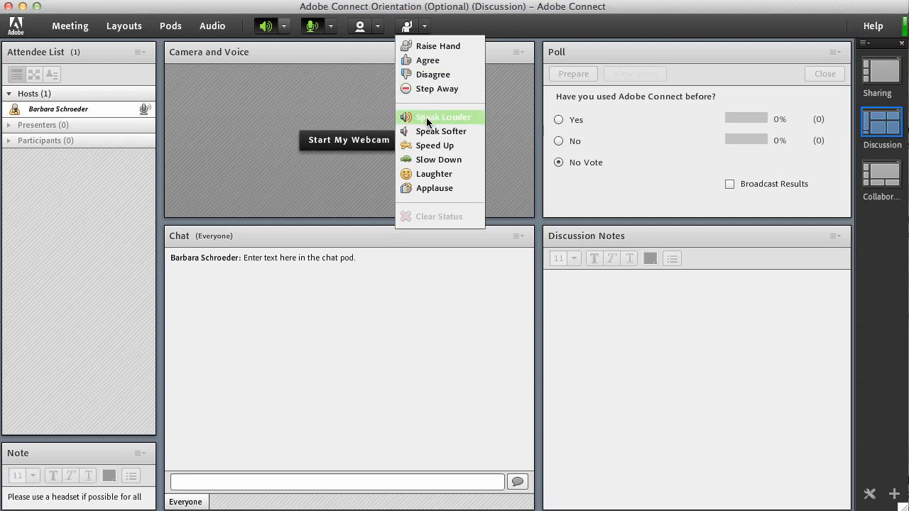
{"action": "mouse_move", "coordinate": [426, 145]}
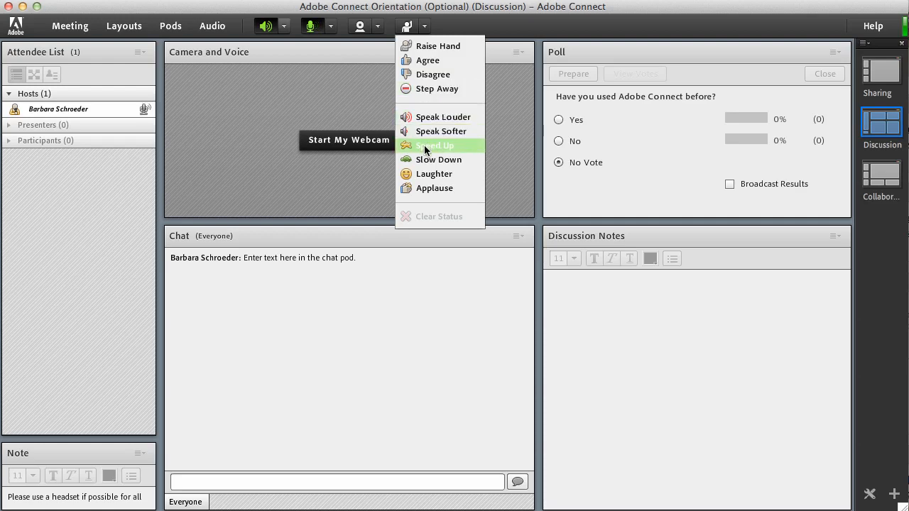
{"action": "mouse_move", "coordinate": [423, 174]}
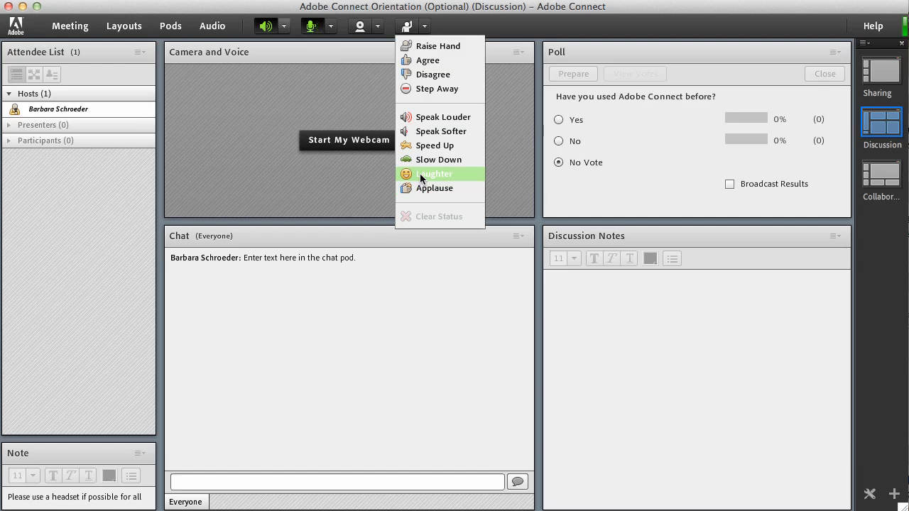
{"action": "mouse_move", "coordinate": [434, 189]}
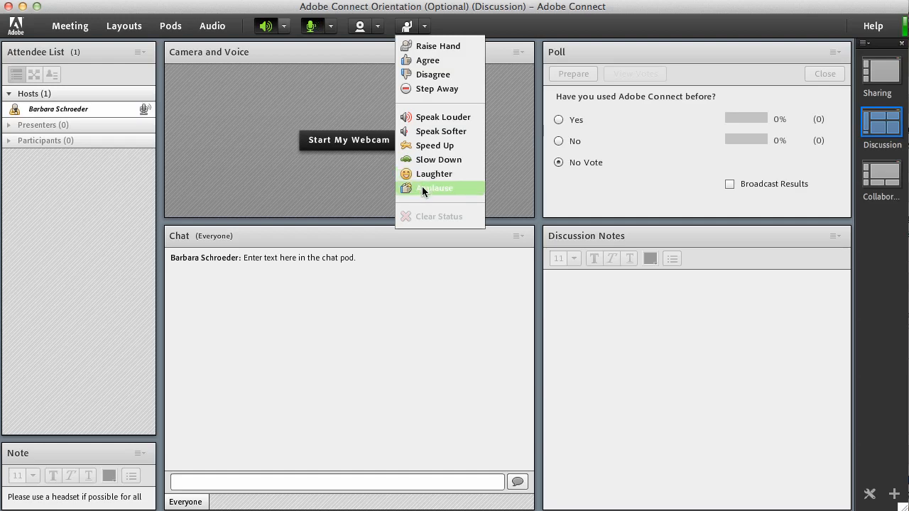
{"action": "mouse_move", "coordinate": [309, 176]}
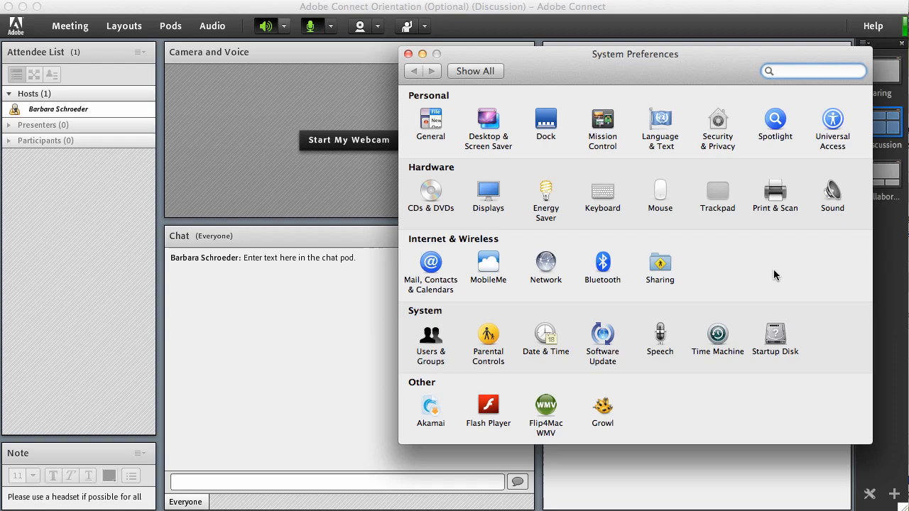
Confirm Plantronics Wireless Audio as sound input, close System Preferences, and open the Meeting menu.
{"action": "left_click", "coordinate": [832, 191]}
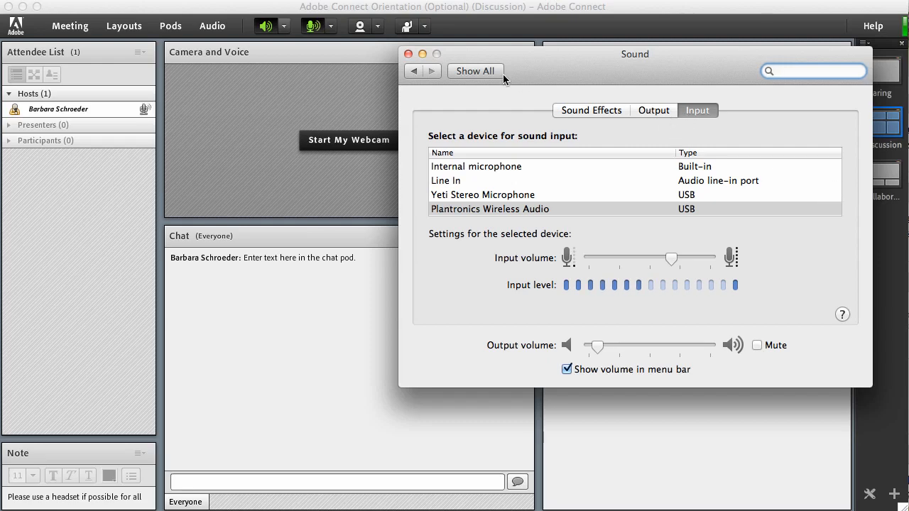
{"action": "left_click", "coordinate": [408, 54]}
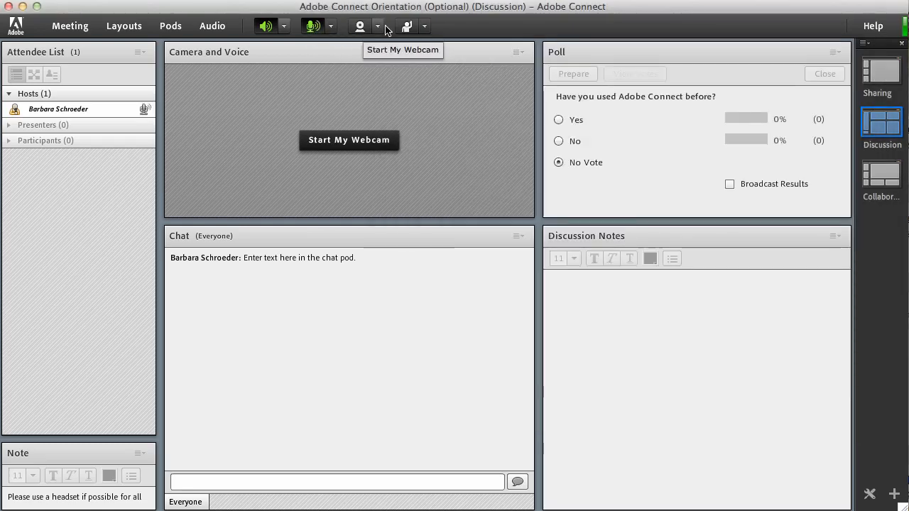
{"action": "left_click", "coordinate": [70, 26]}
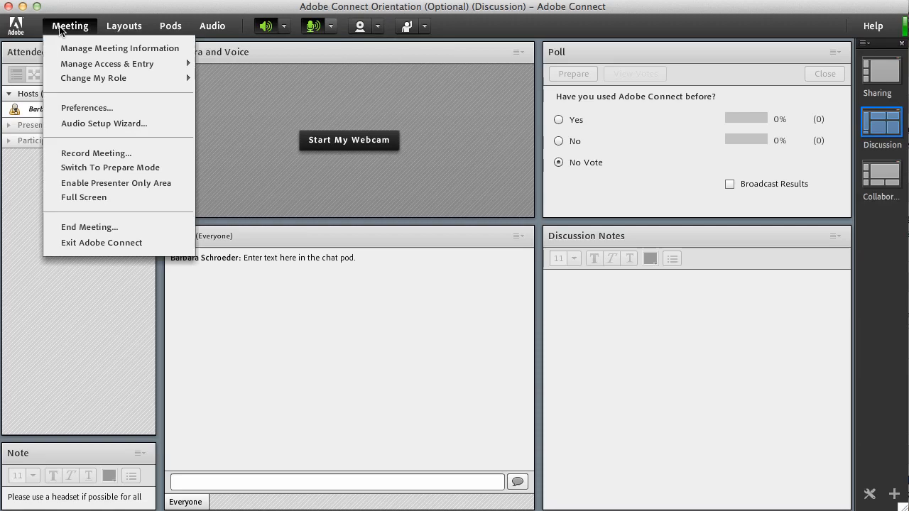
{"action": "mouse_move", "coordinate": [103, 123]}
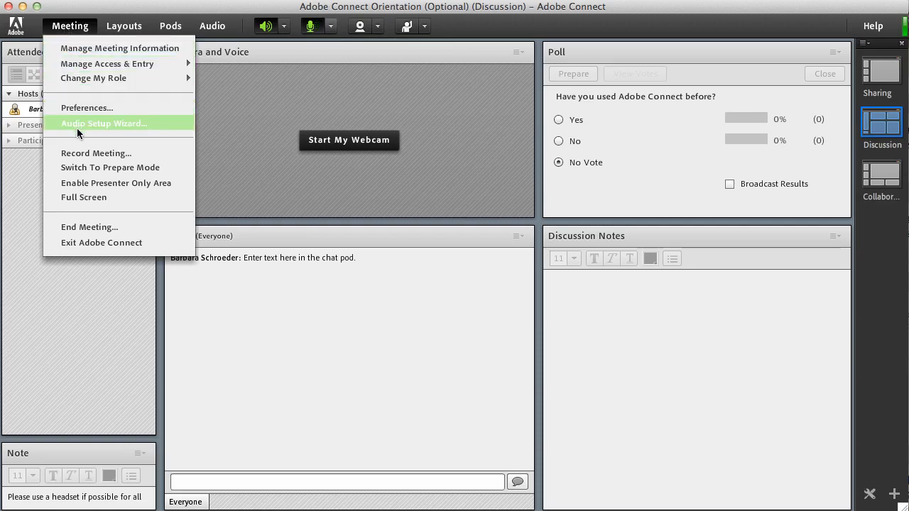